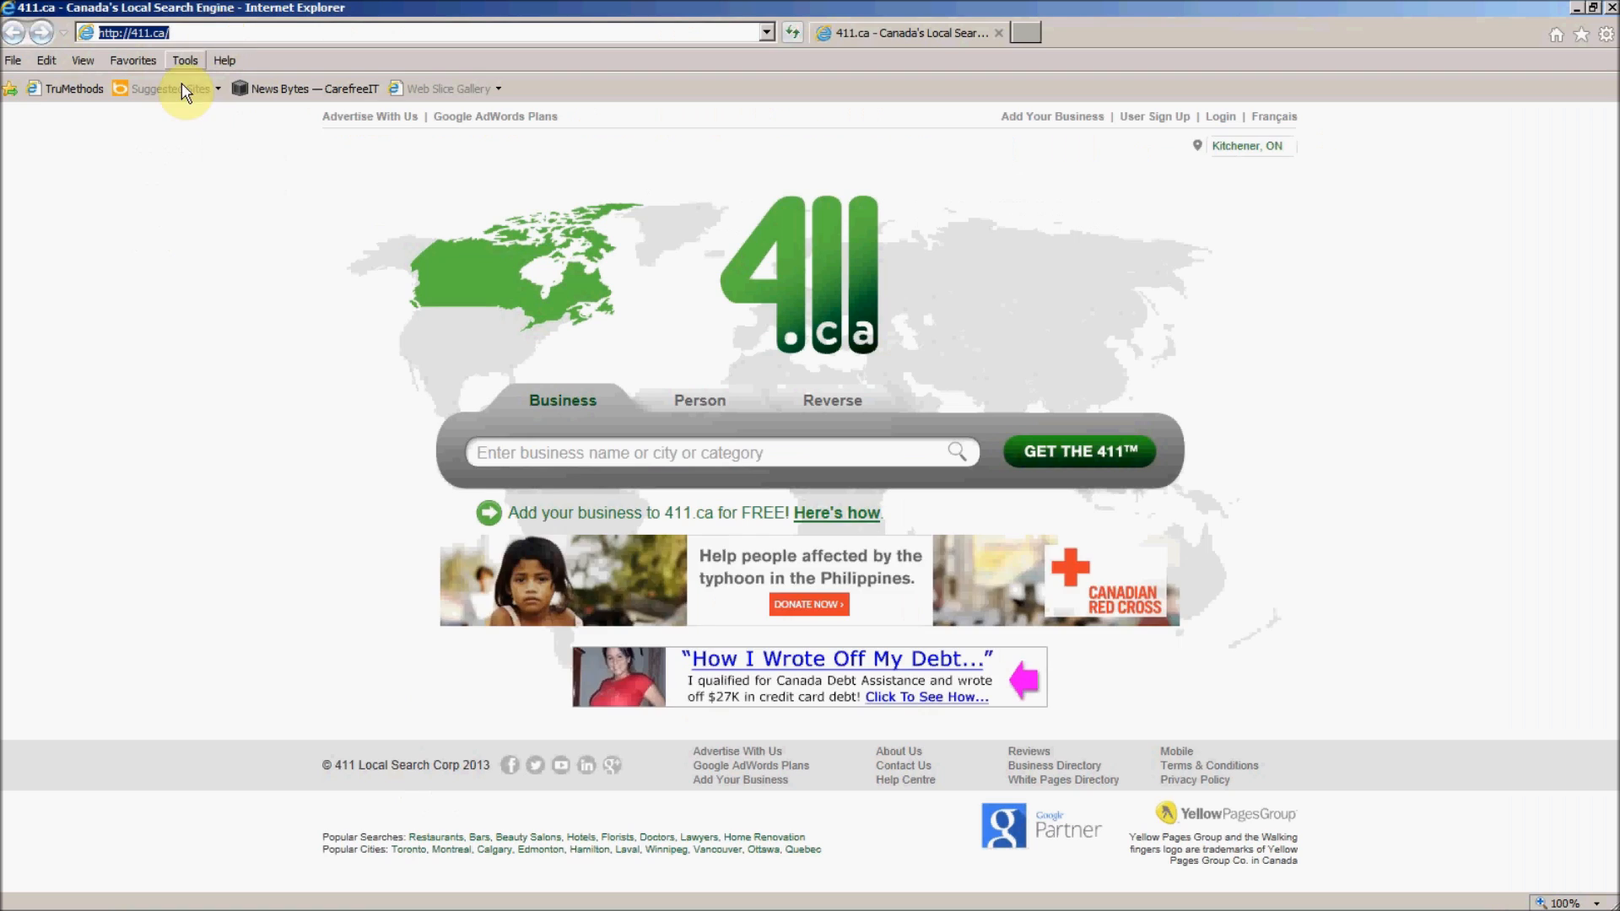
pyautogui.write('www.j')
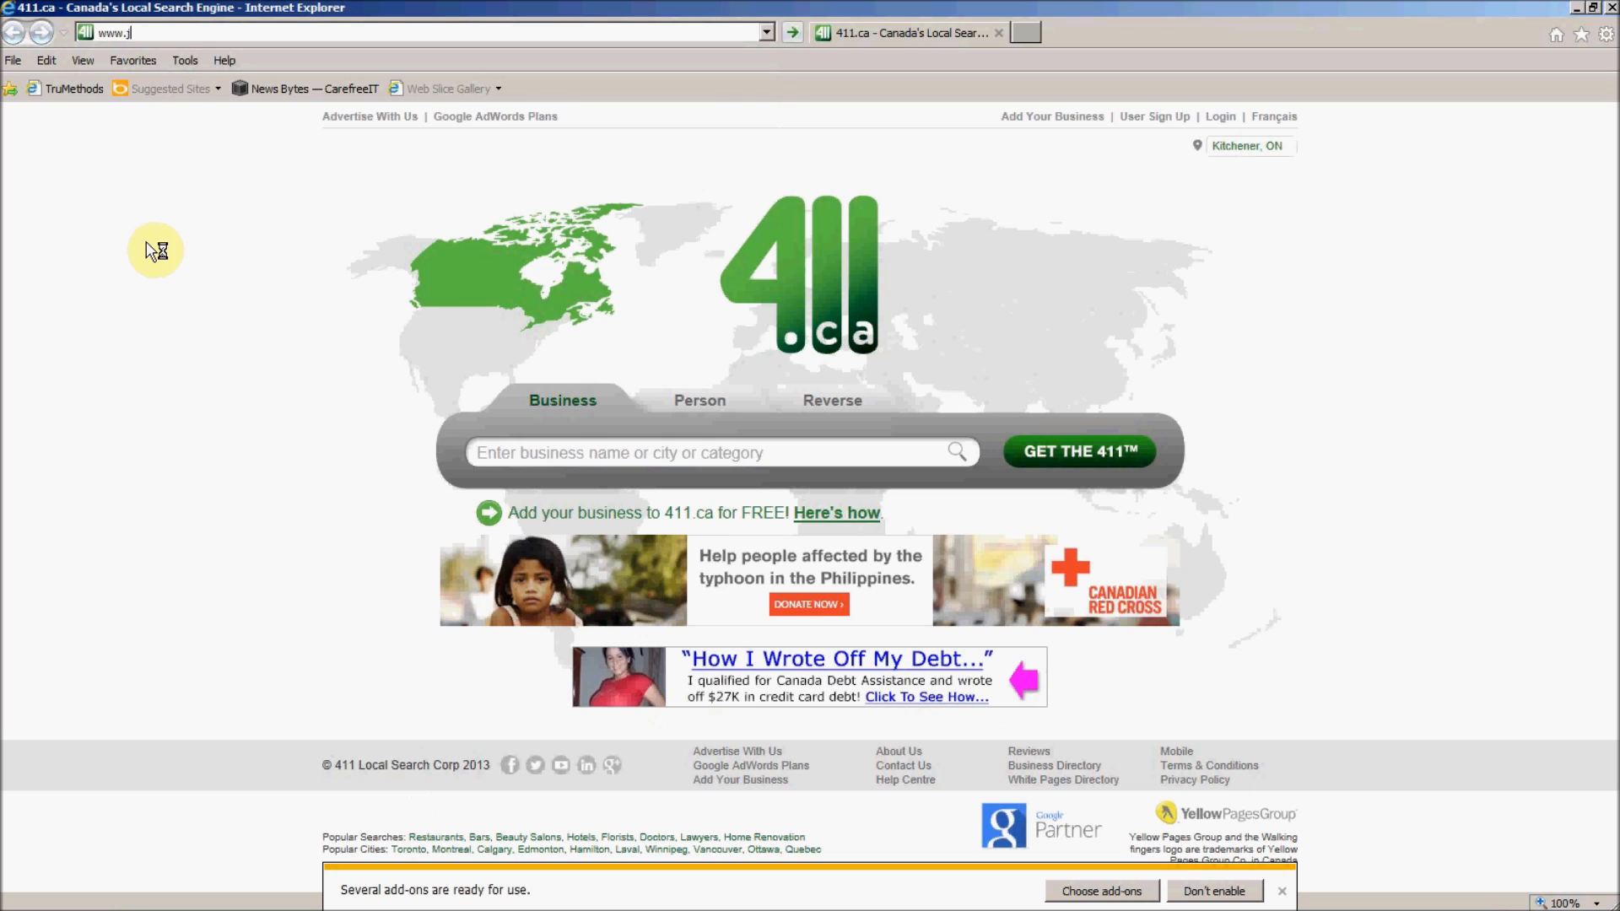
pyautogui.write('ava.com/en/')
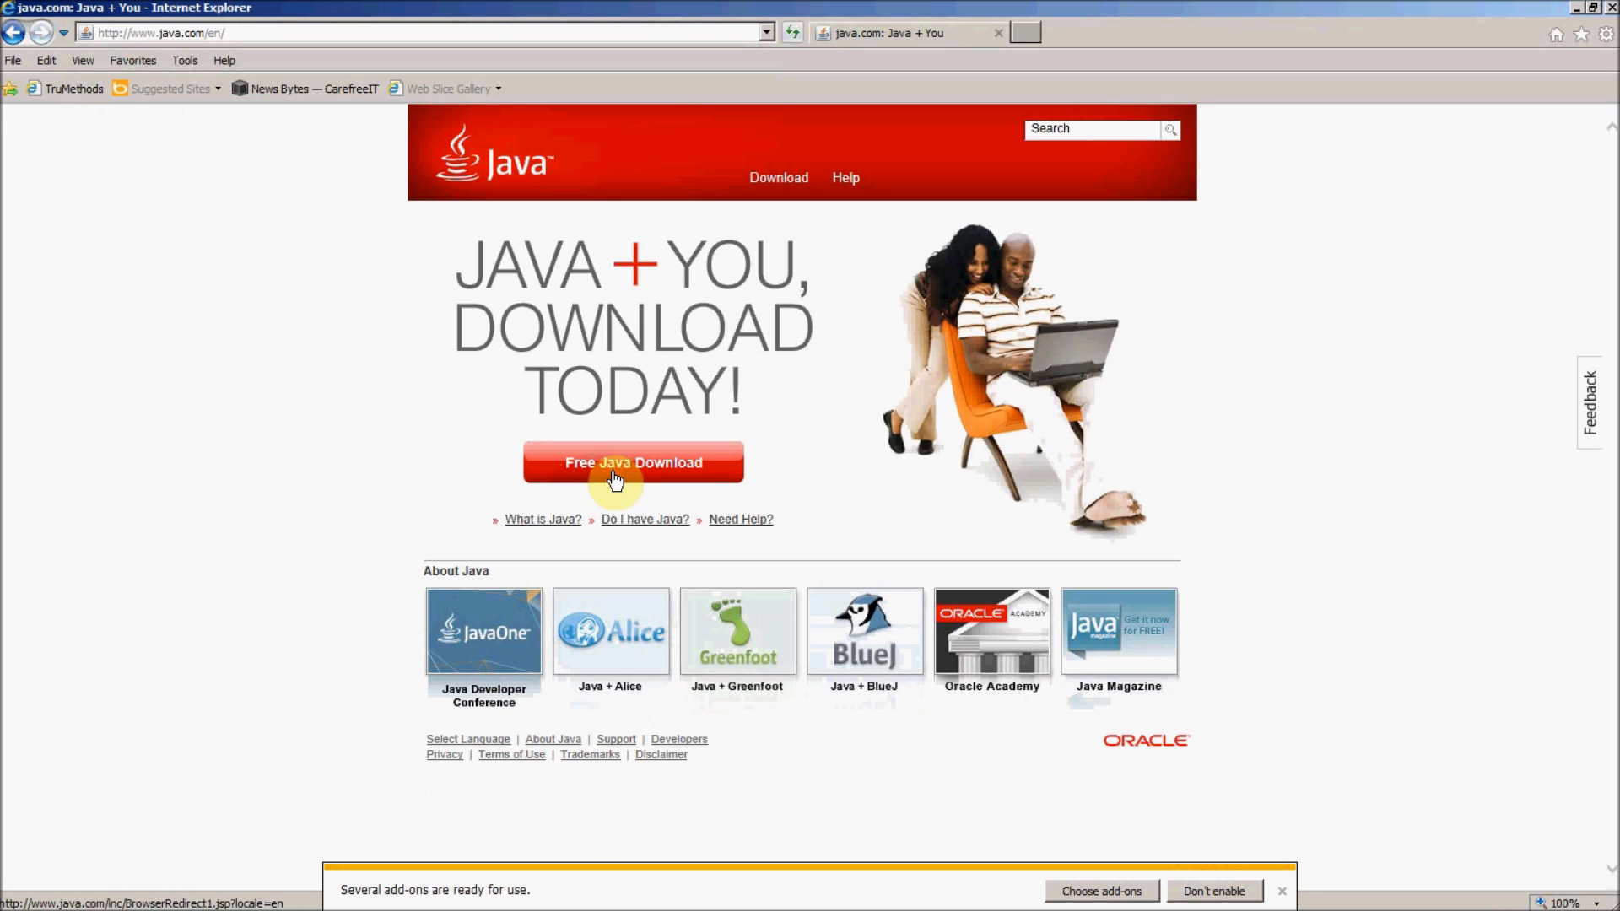
# Step: Download the JavaSetup7u45 installer after agreeing to the license, and run it
pyautogui.click(631, 463)
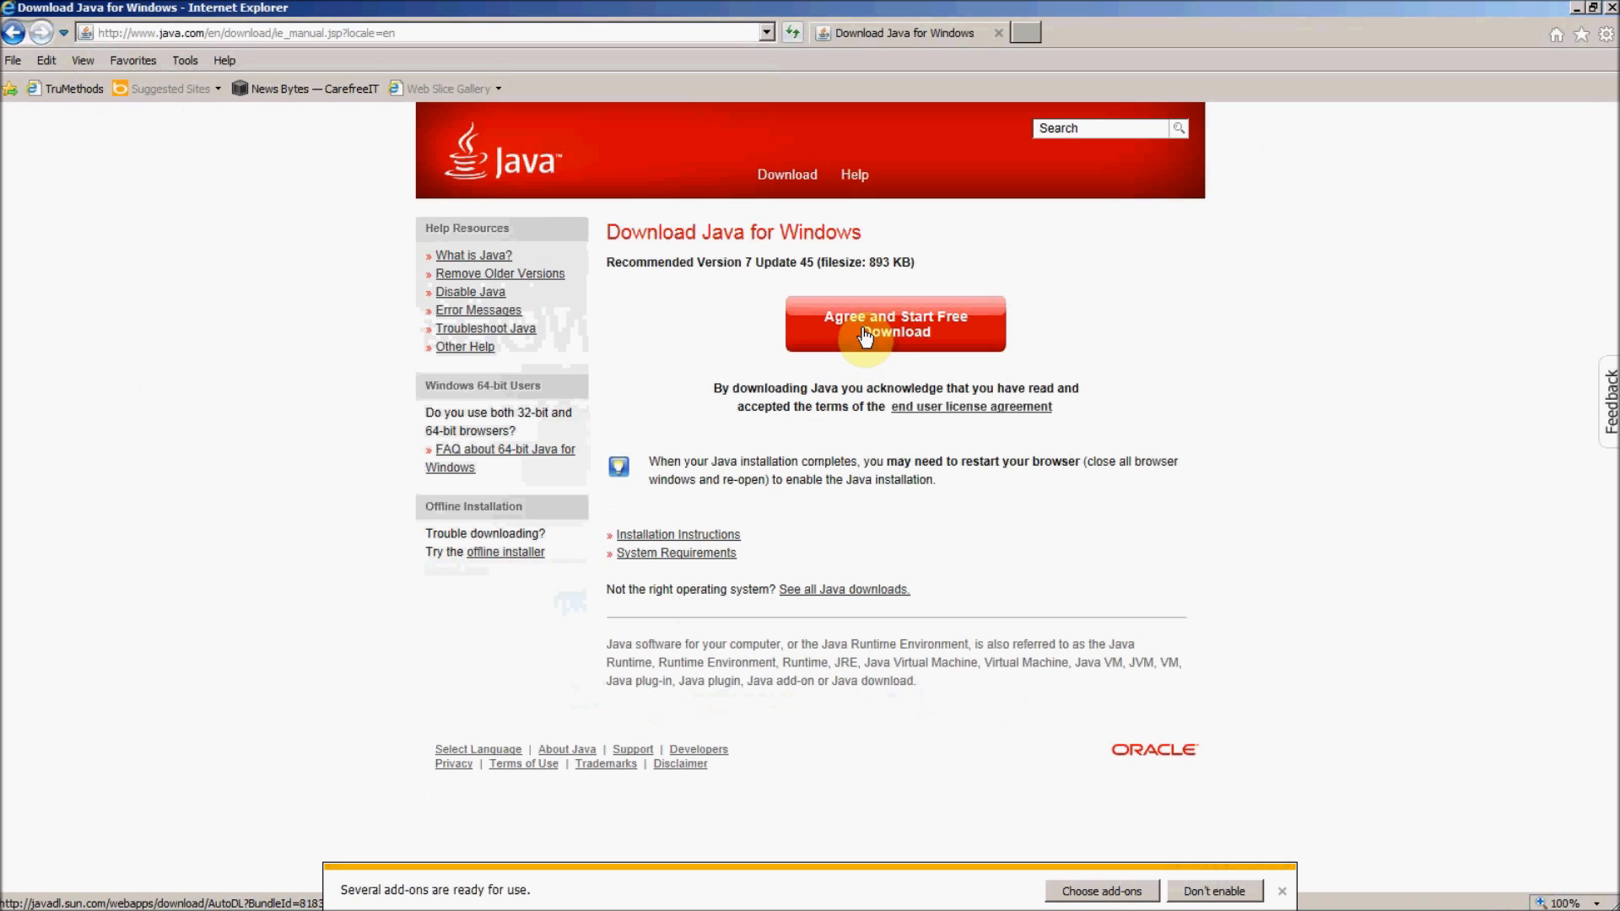
pyautogui.click(894, 323)
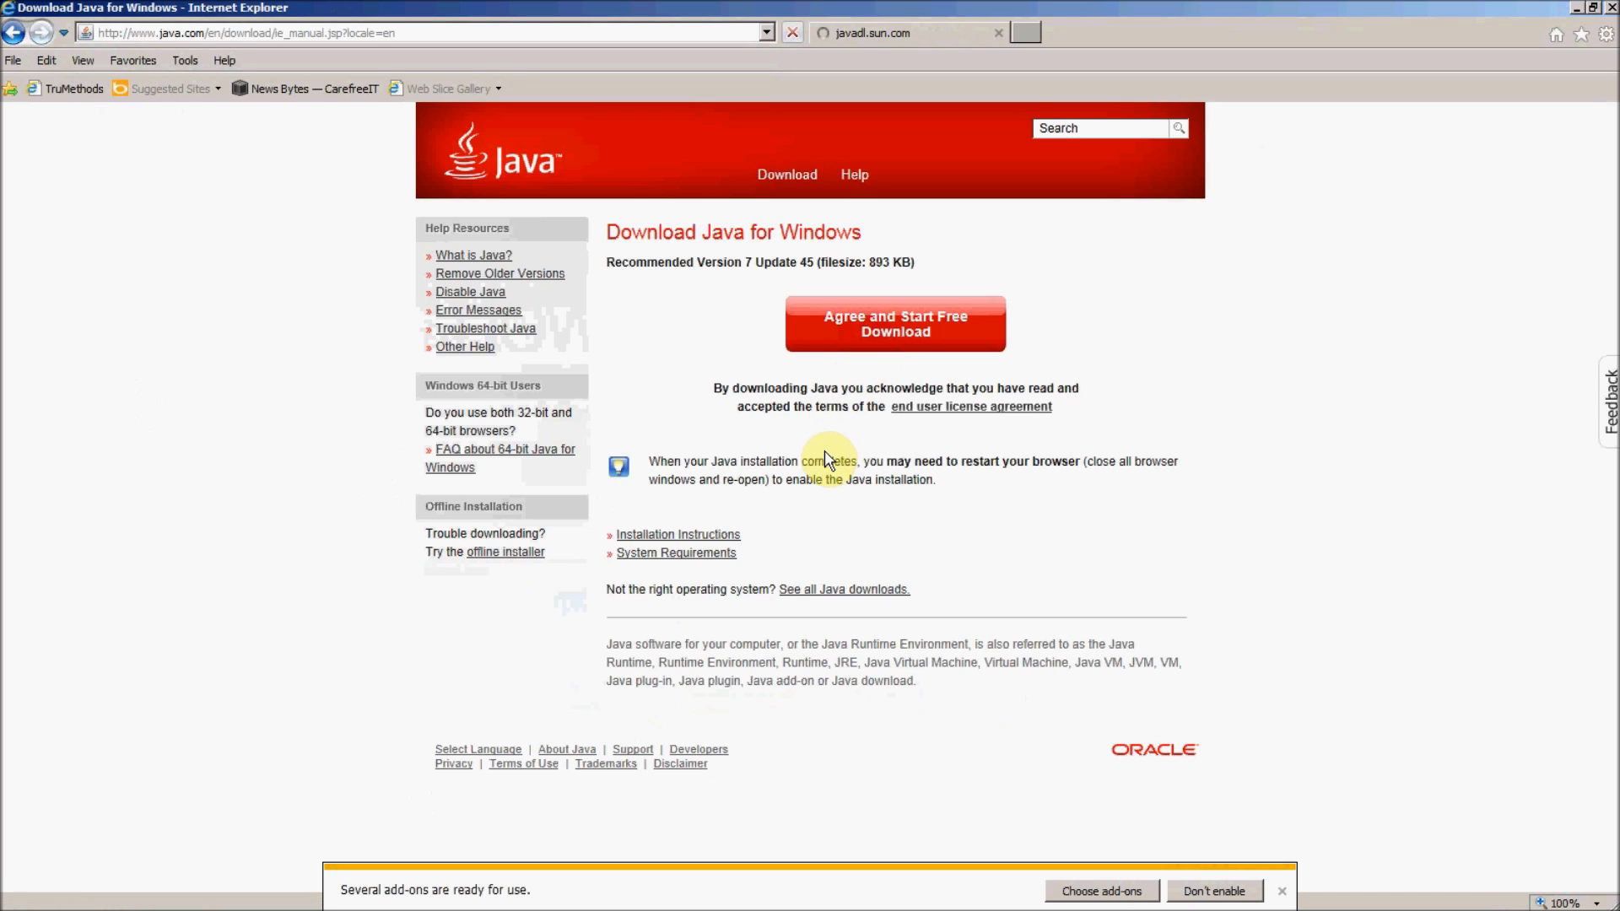
pyautogui.click(894, 323)
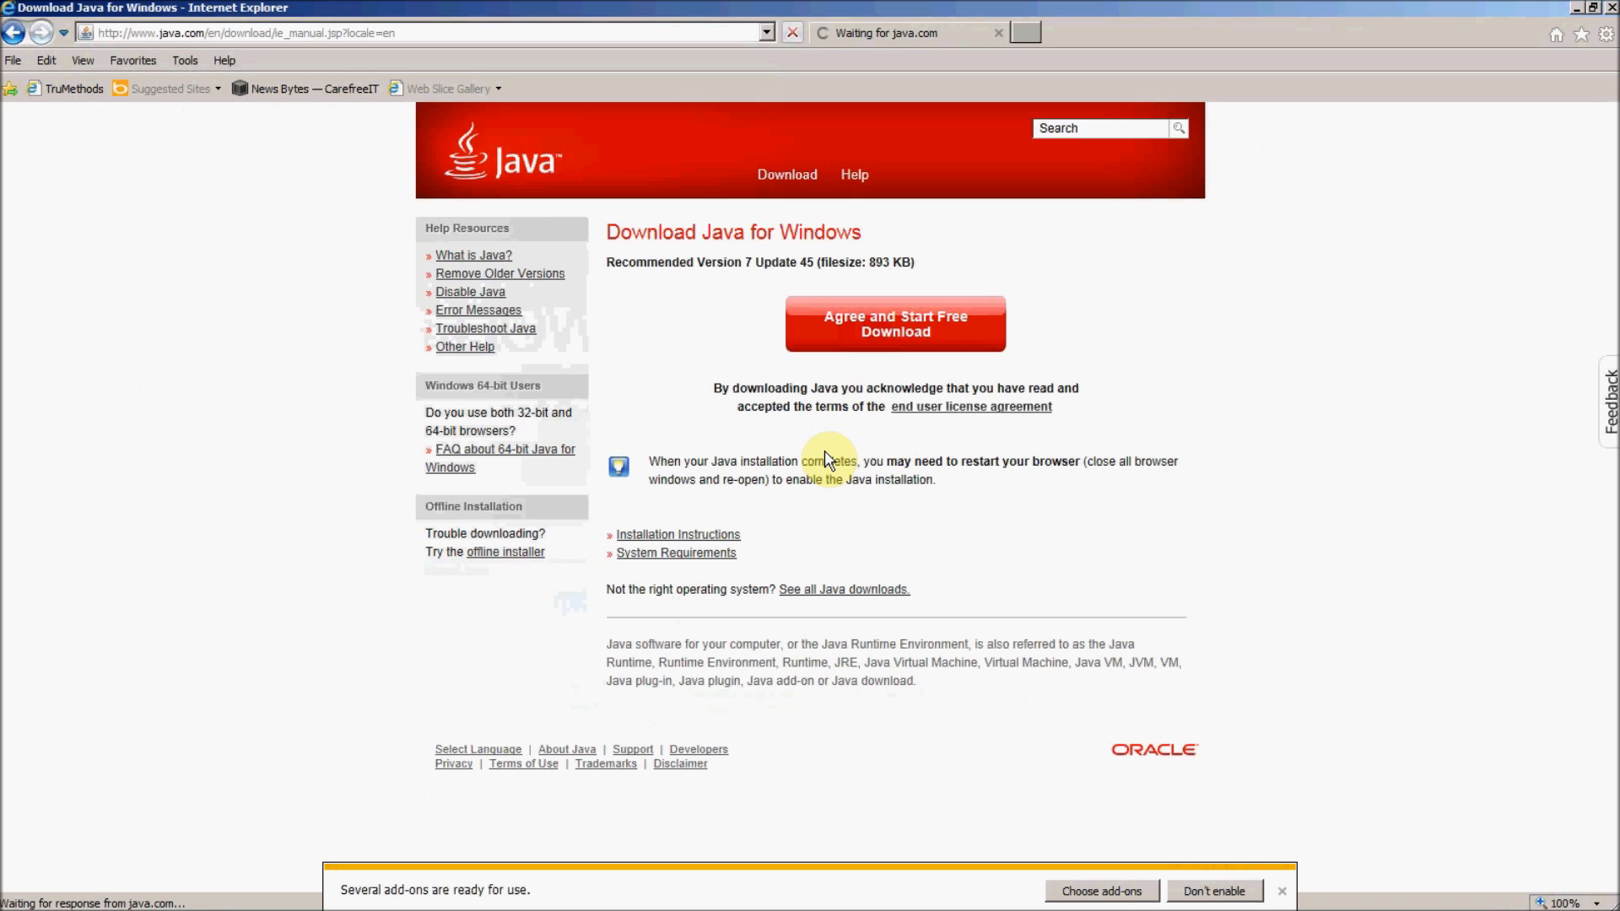
pyautogui.click(894, 323)
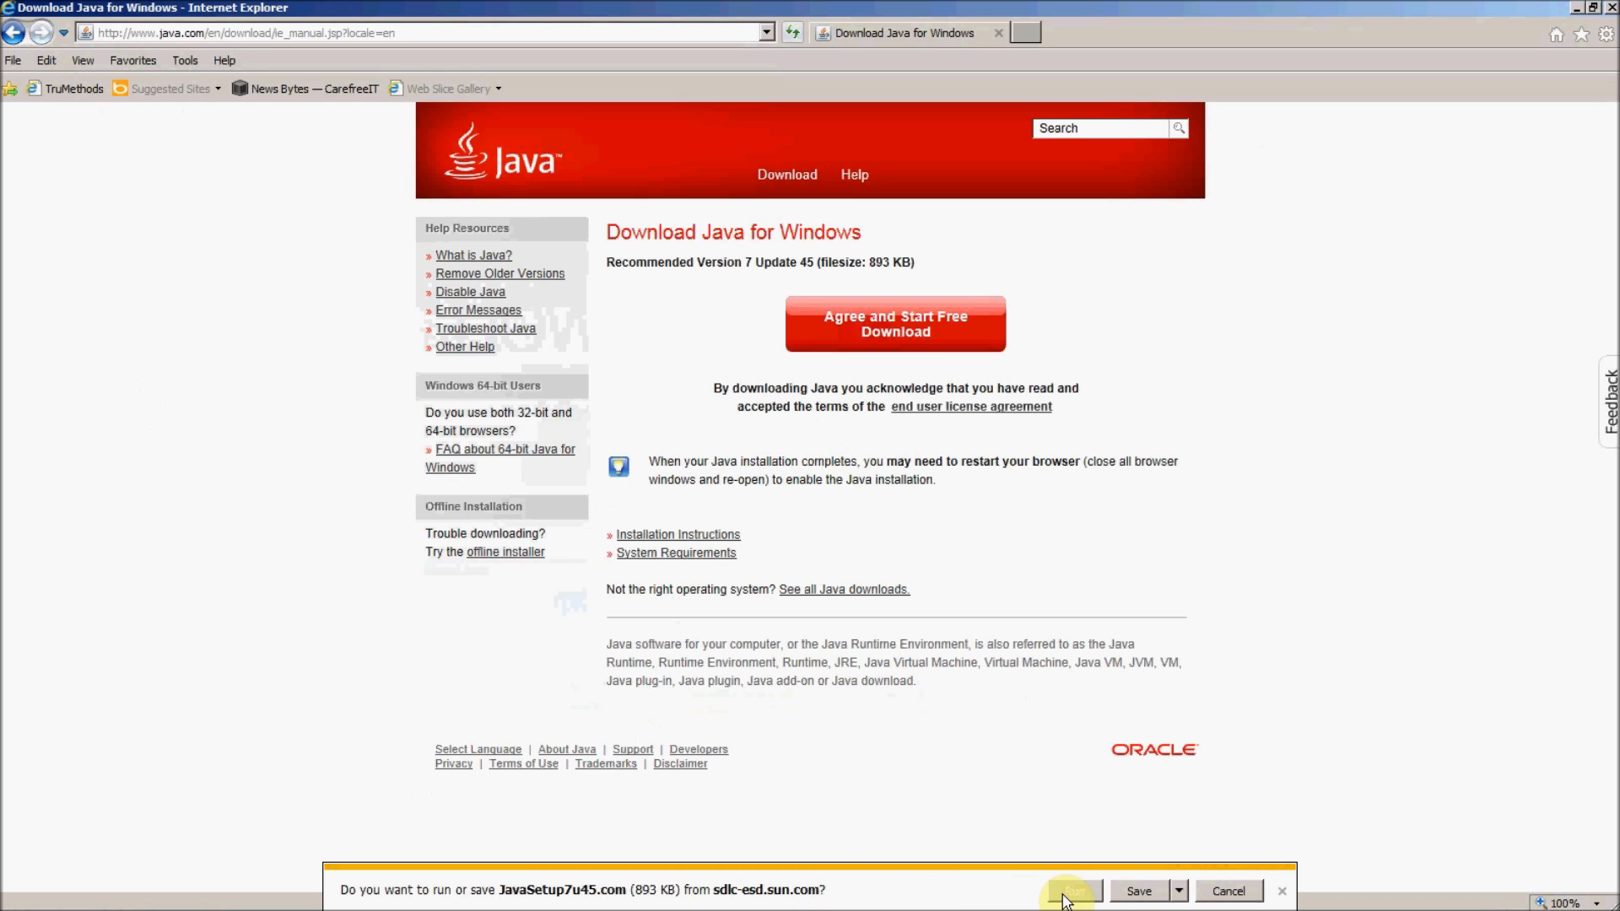
pyautogui.click(1071, 891)
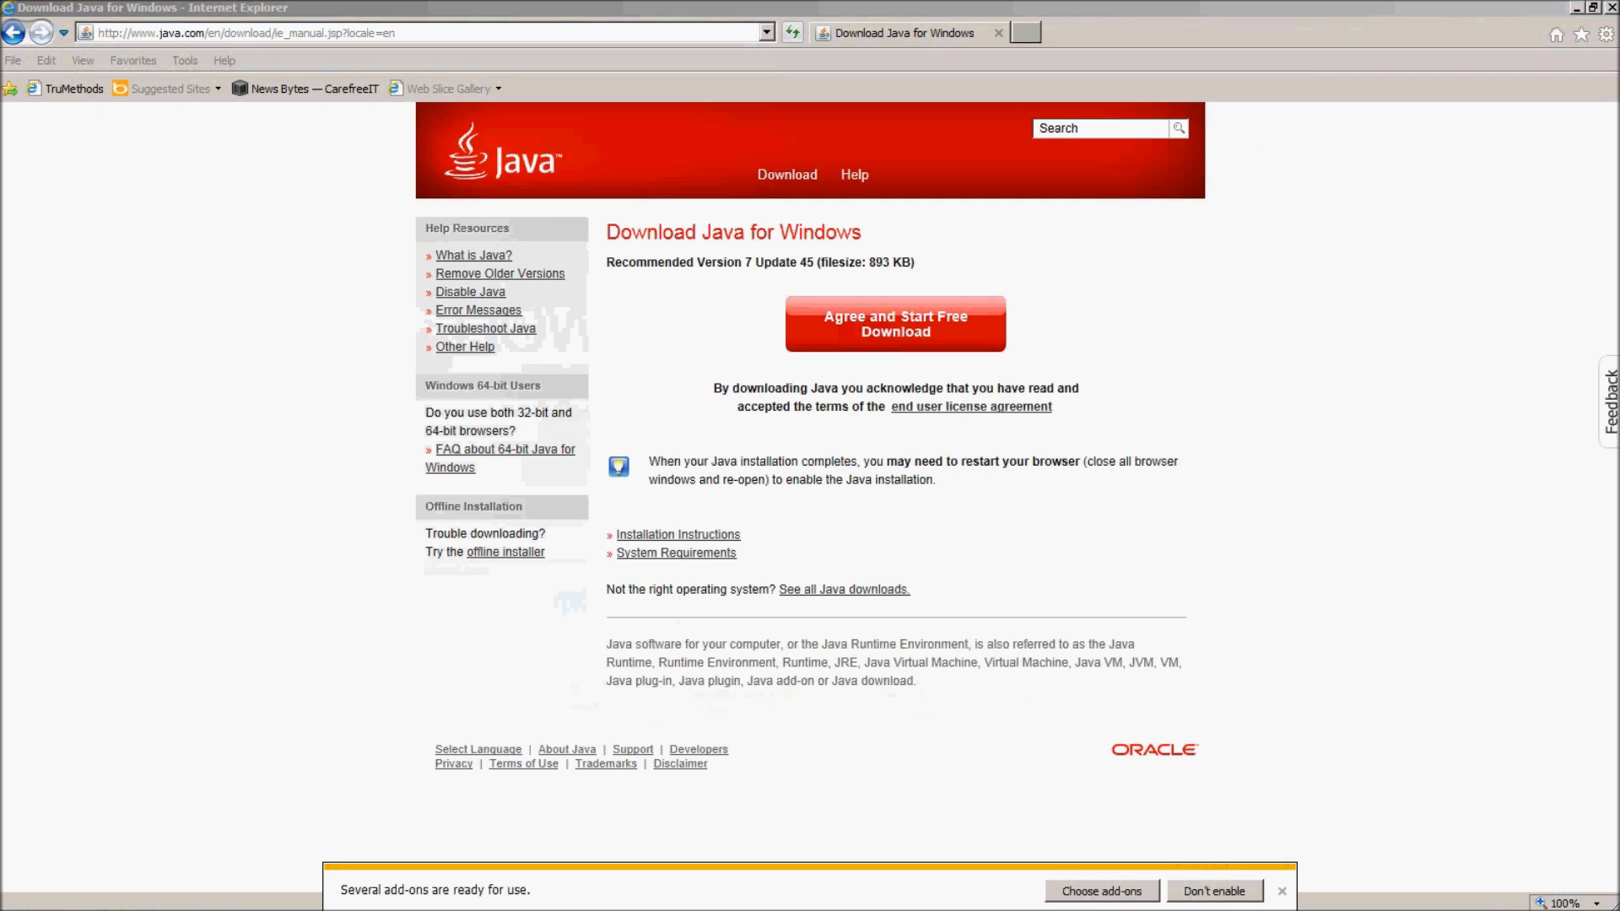
# Step: Accept the license in the Java Setup welcome window and start installing
pyautogui.click(894, 322)
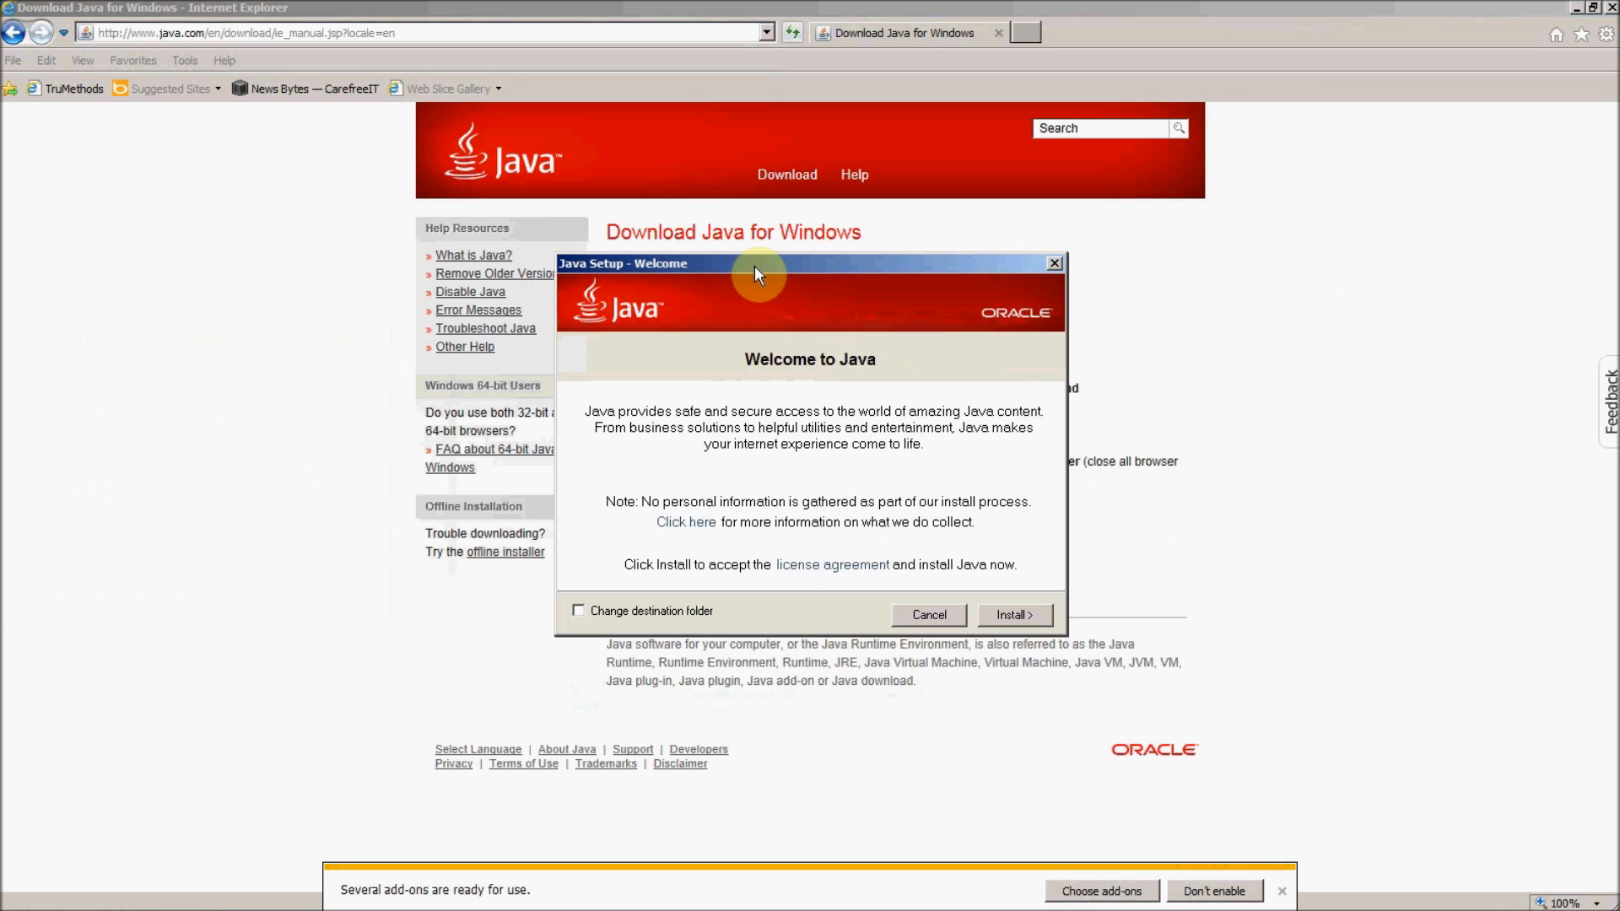
pyautogui.moveTo(763, 532)
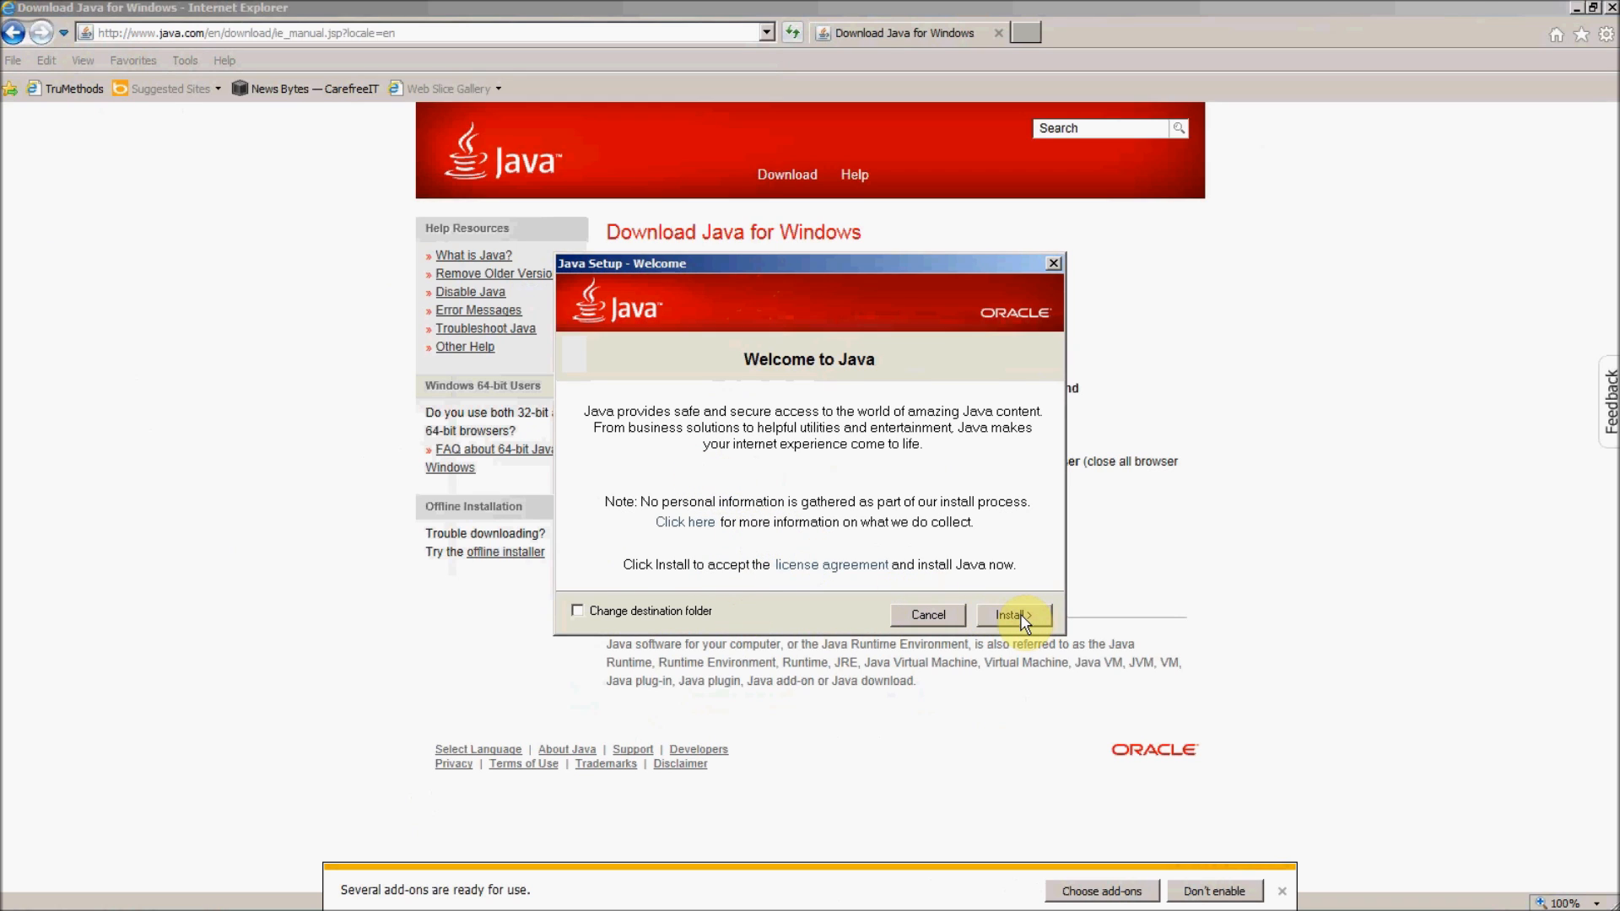
pyautogui.click(1010, 614)
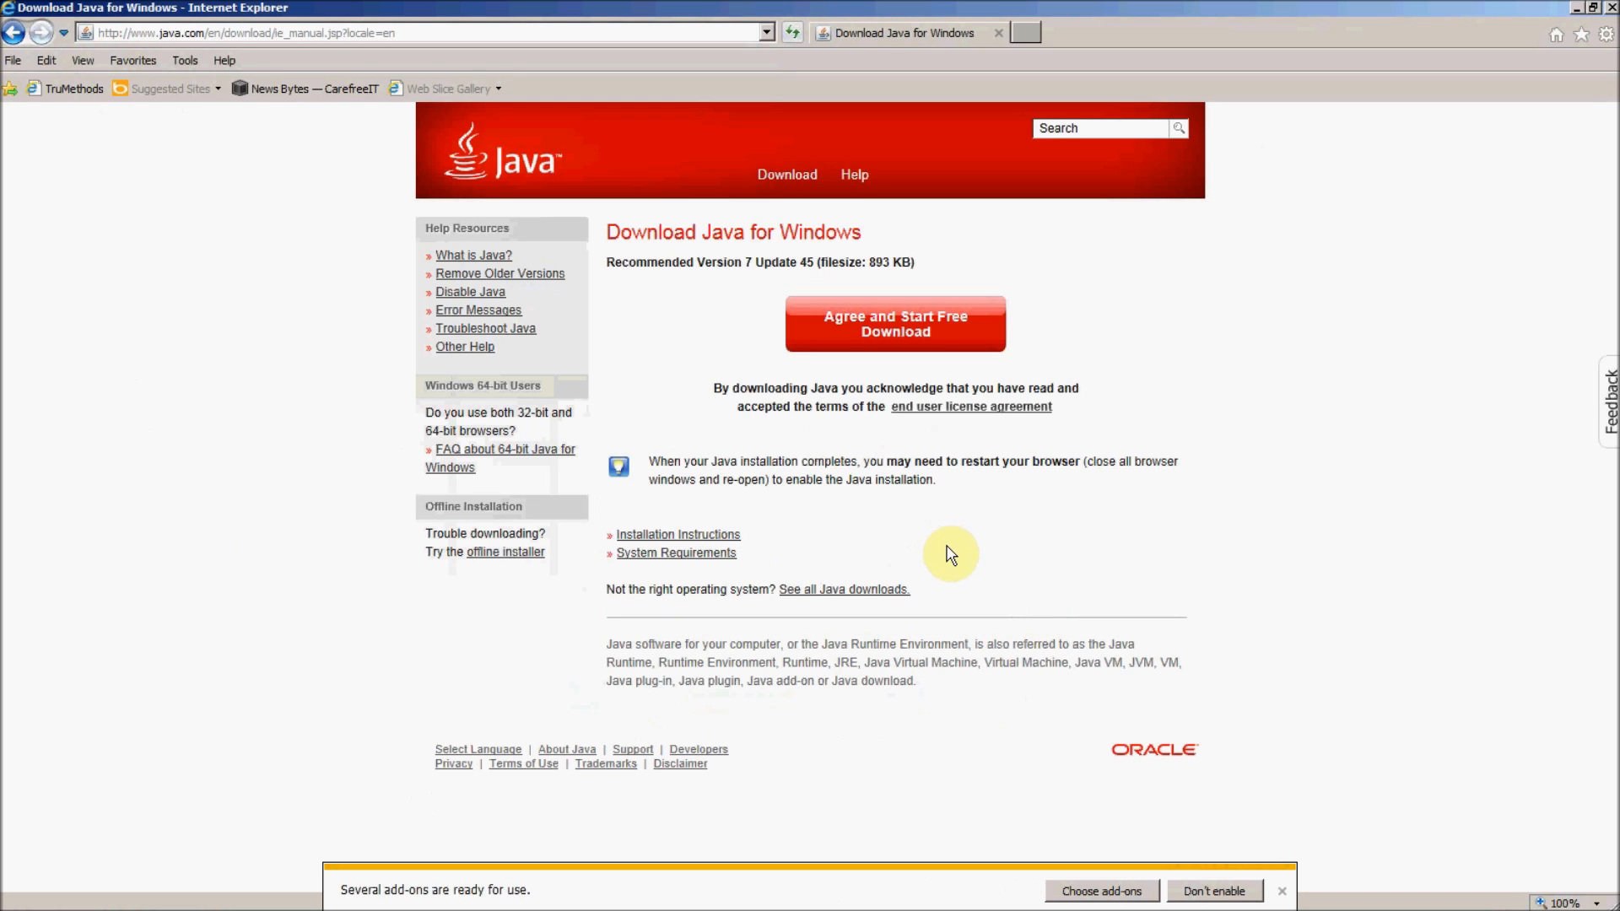
pyautogui.click(894, 322)
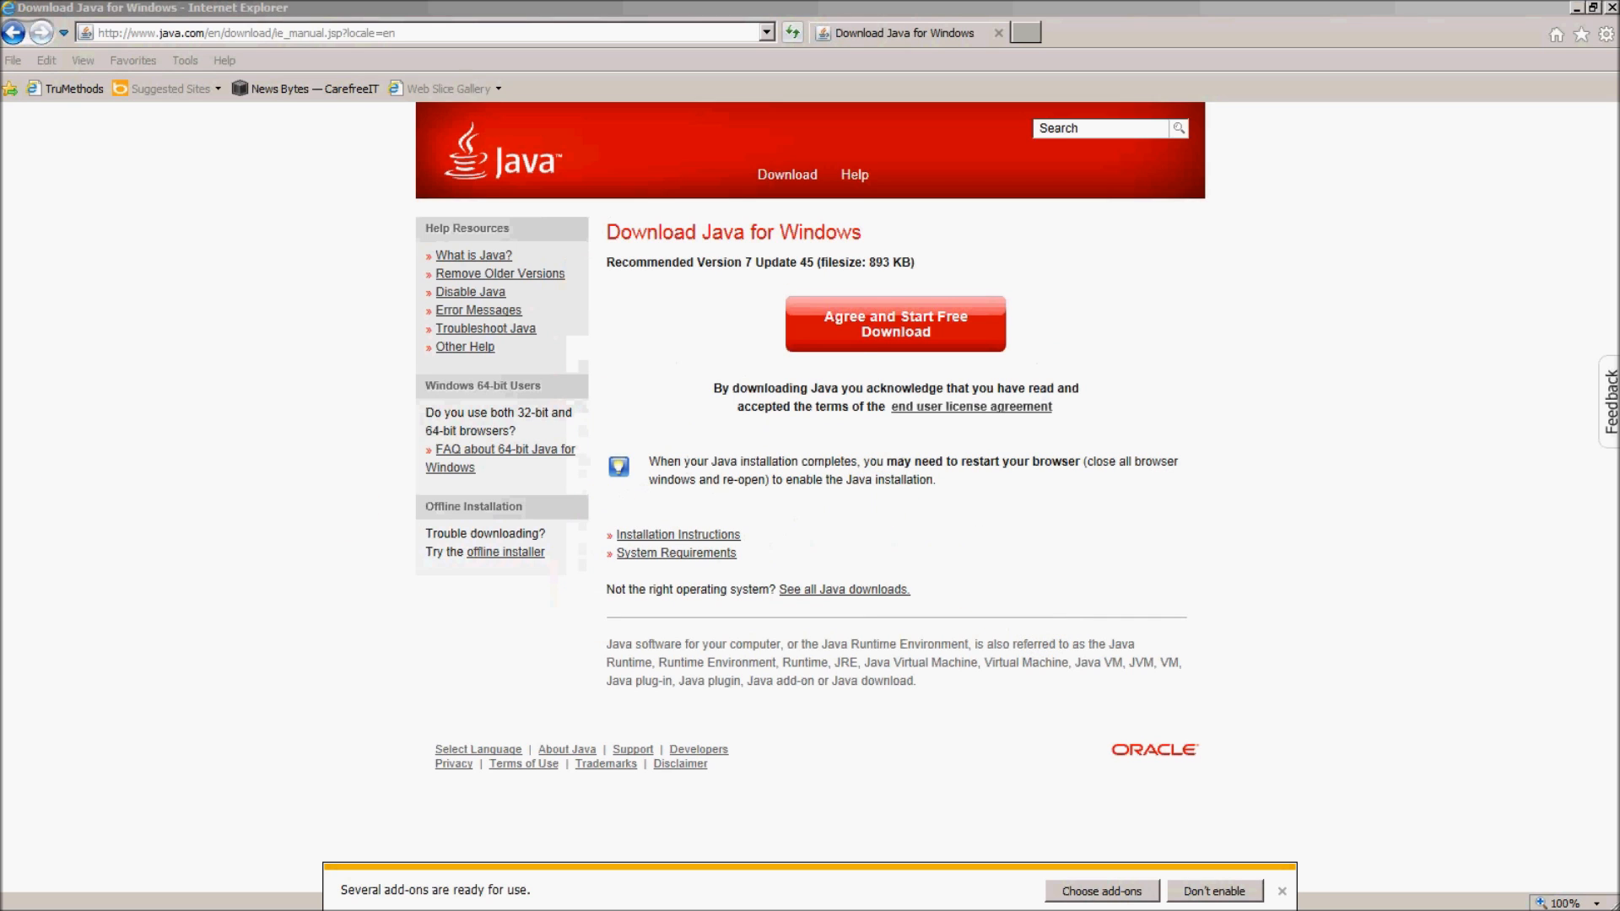
# Step: Let the Java installation finish, then close setup to open the verification page
pyautogui.click(893, 322)
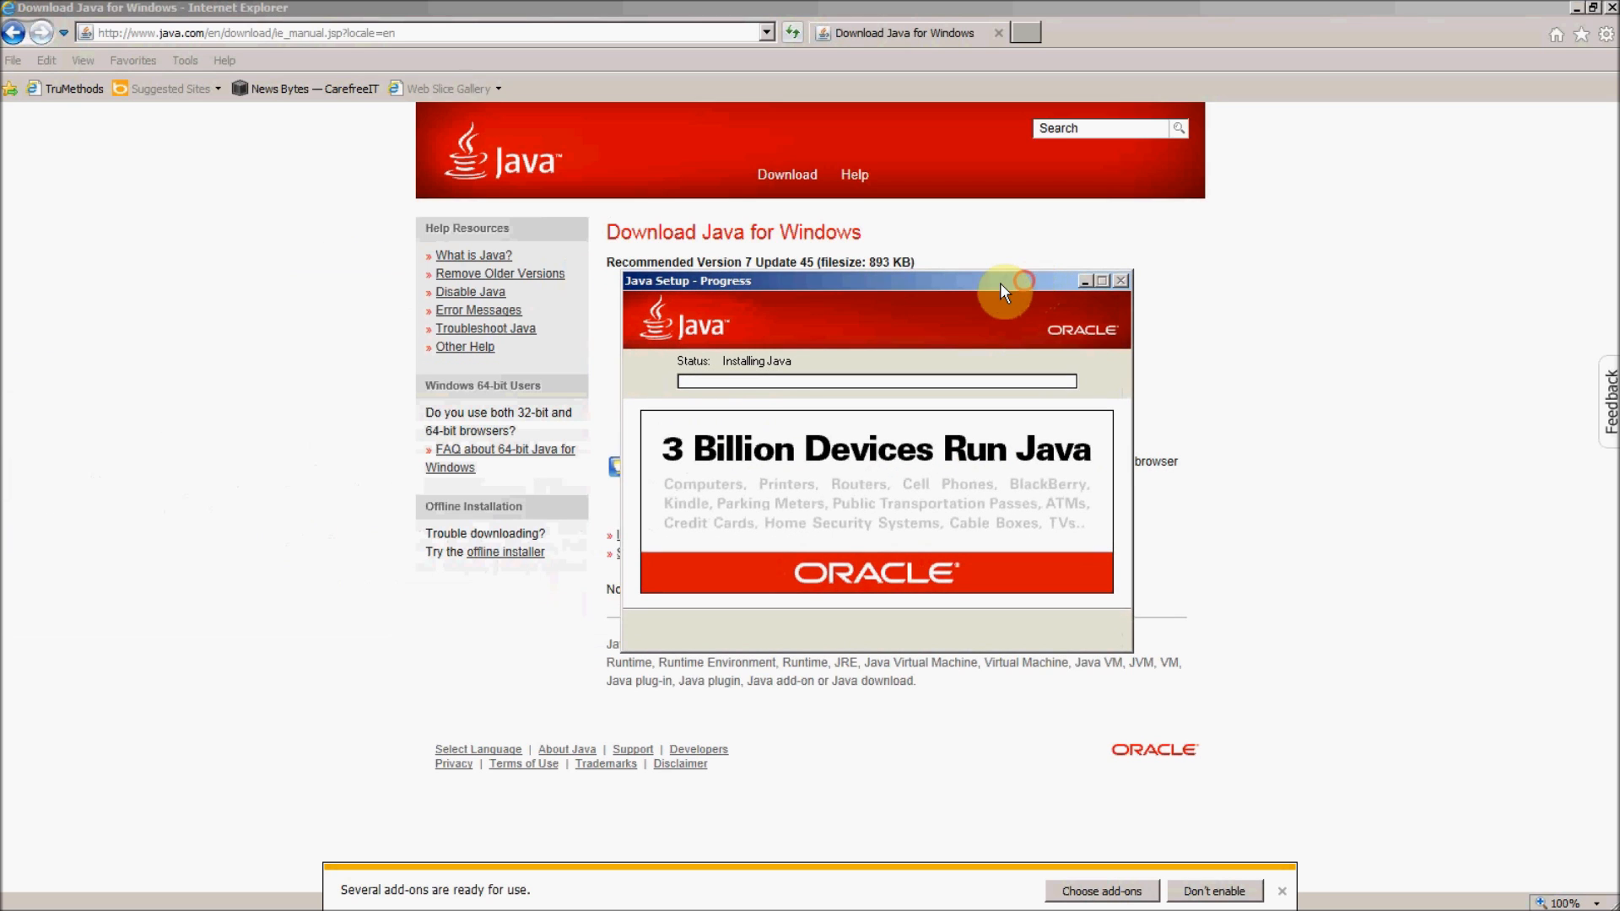
pyautogui.moveTo(1002, 280); pyautogui.dragTo(981, 280)
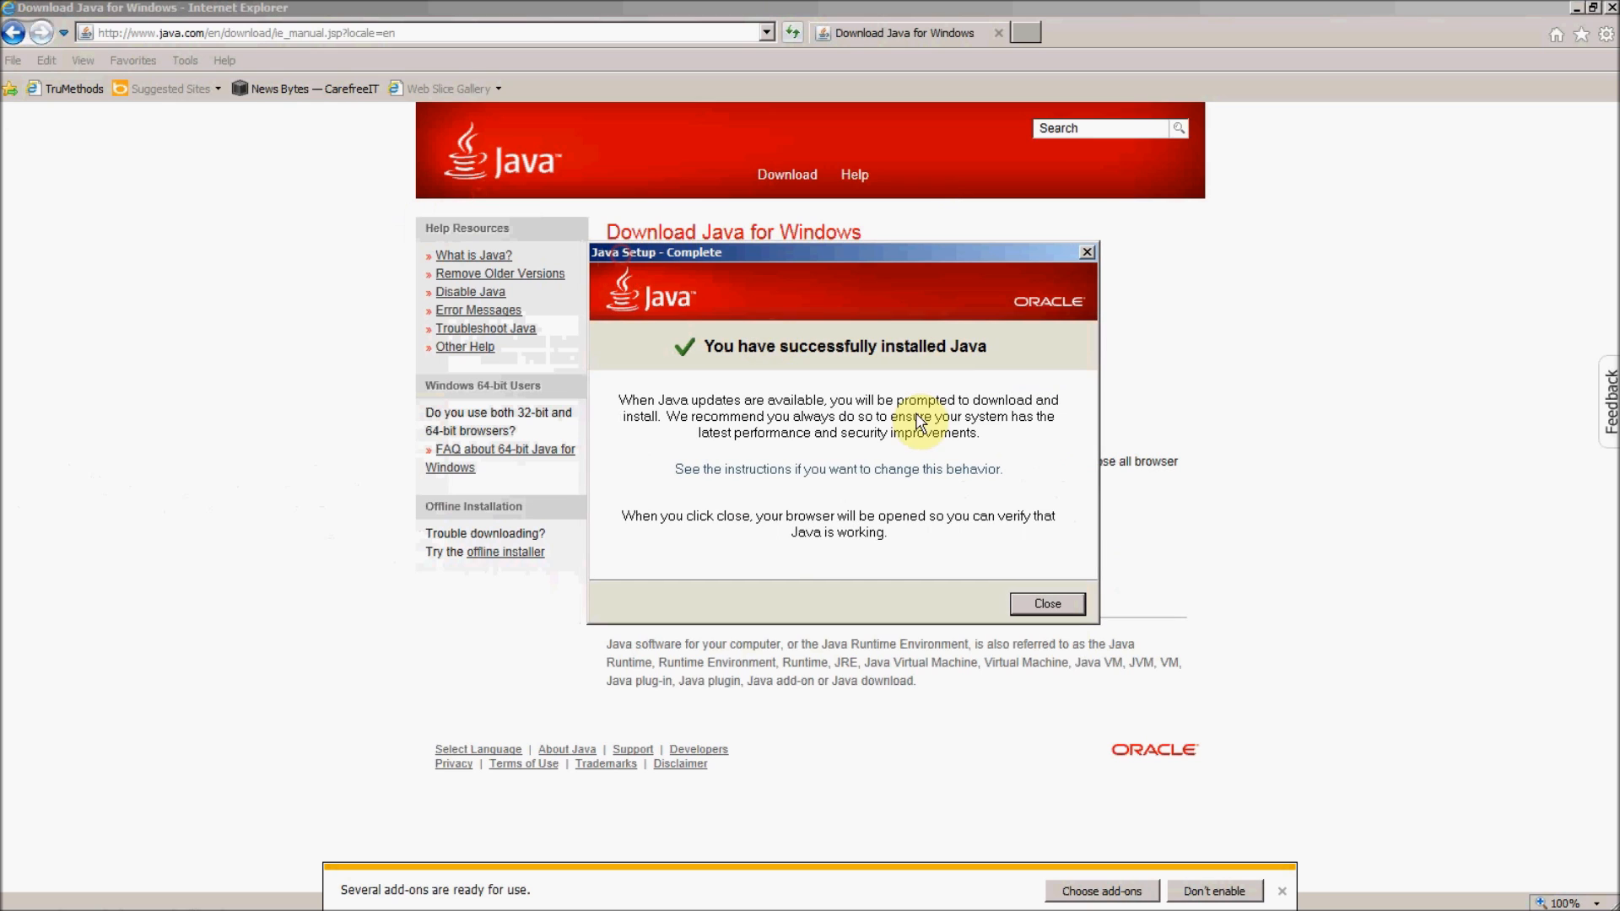
pyautogui.click(1045, 603)
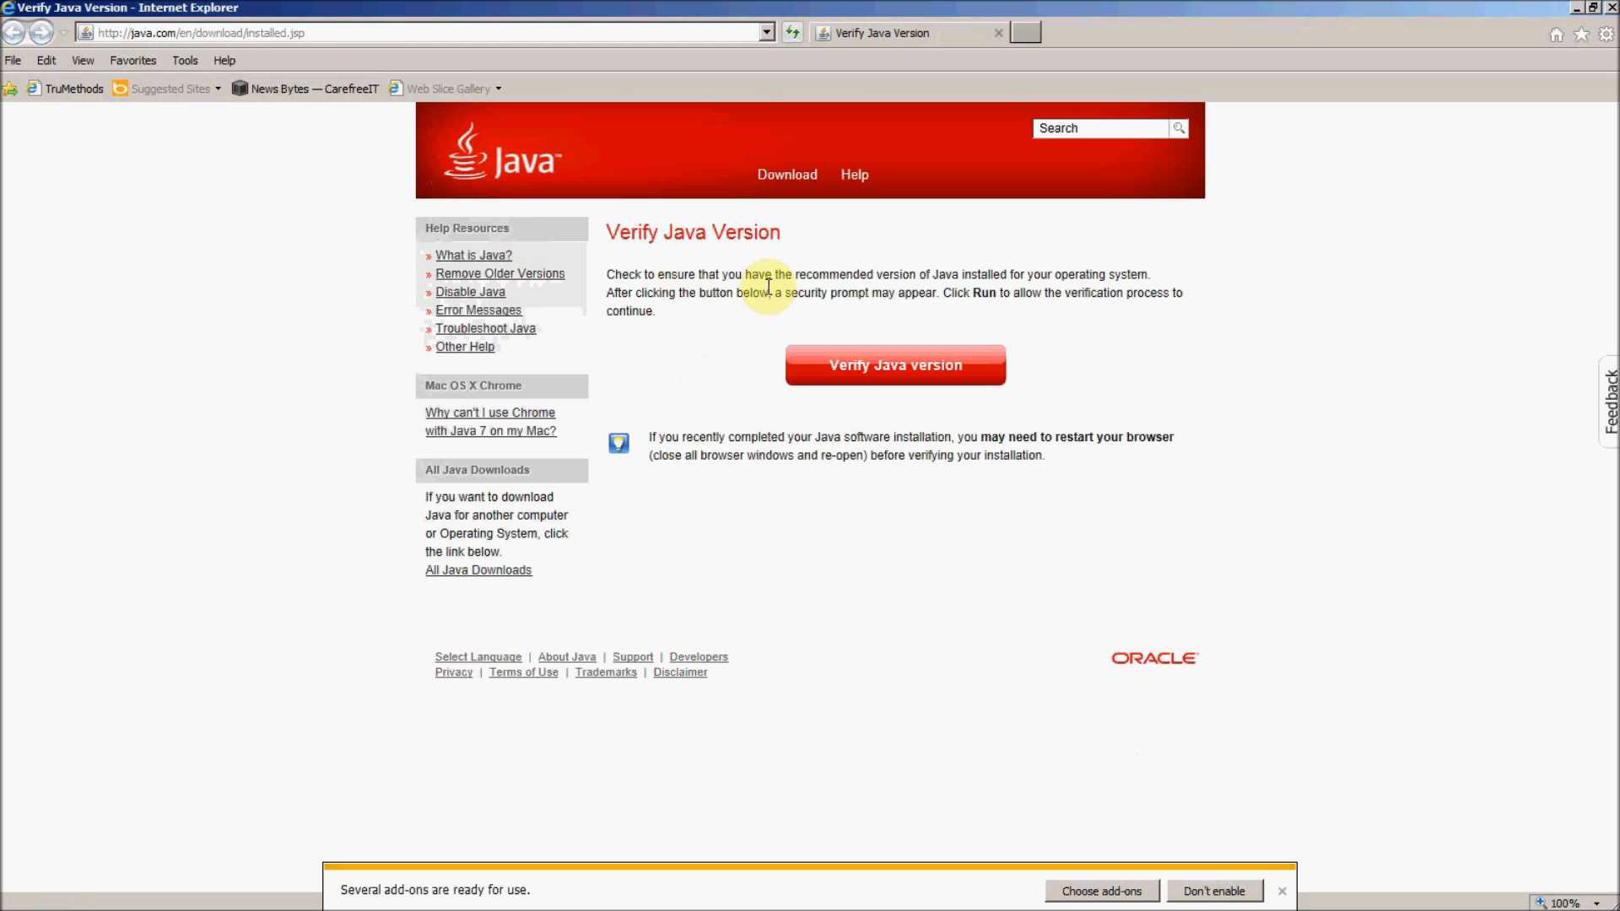
pyautogui.moveTo(938, 336)
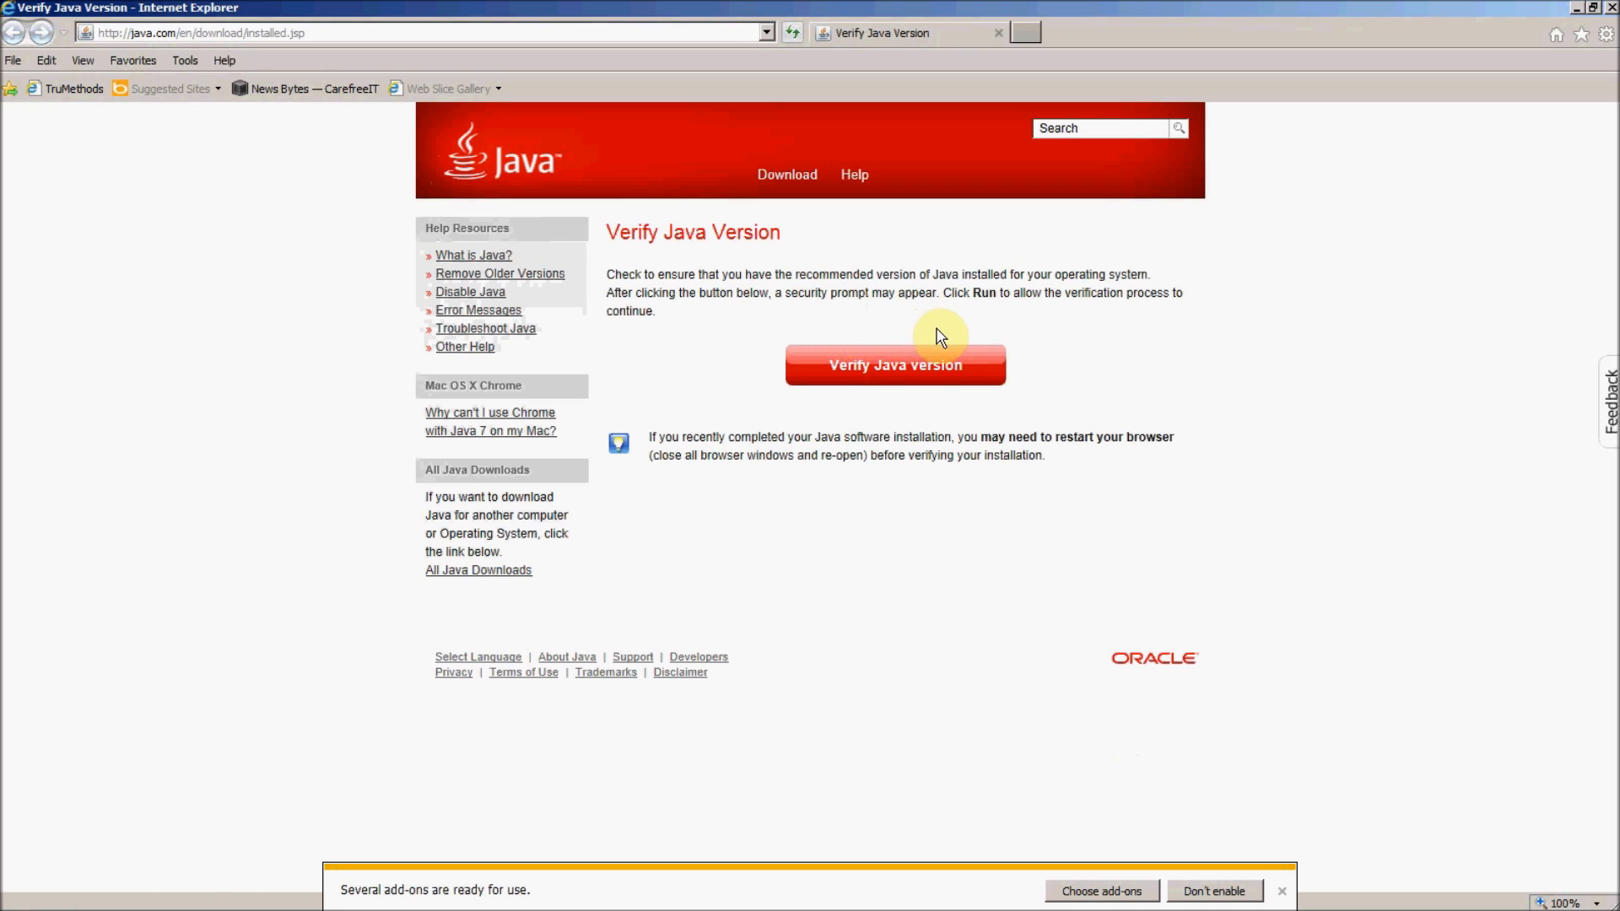
# Step: Run the Java version check, allowing the Java Detection app, to confirm Version 7 Update 45
pyautogui.click(894, 364)
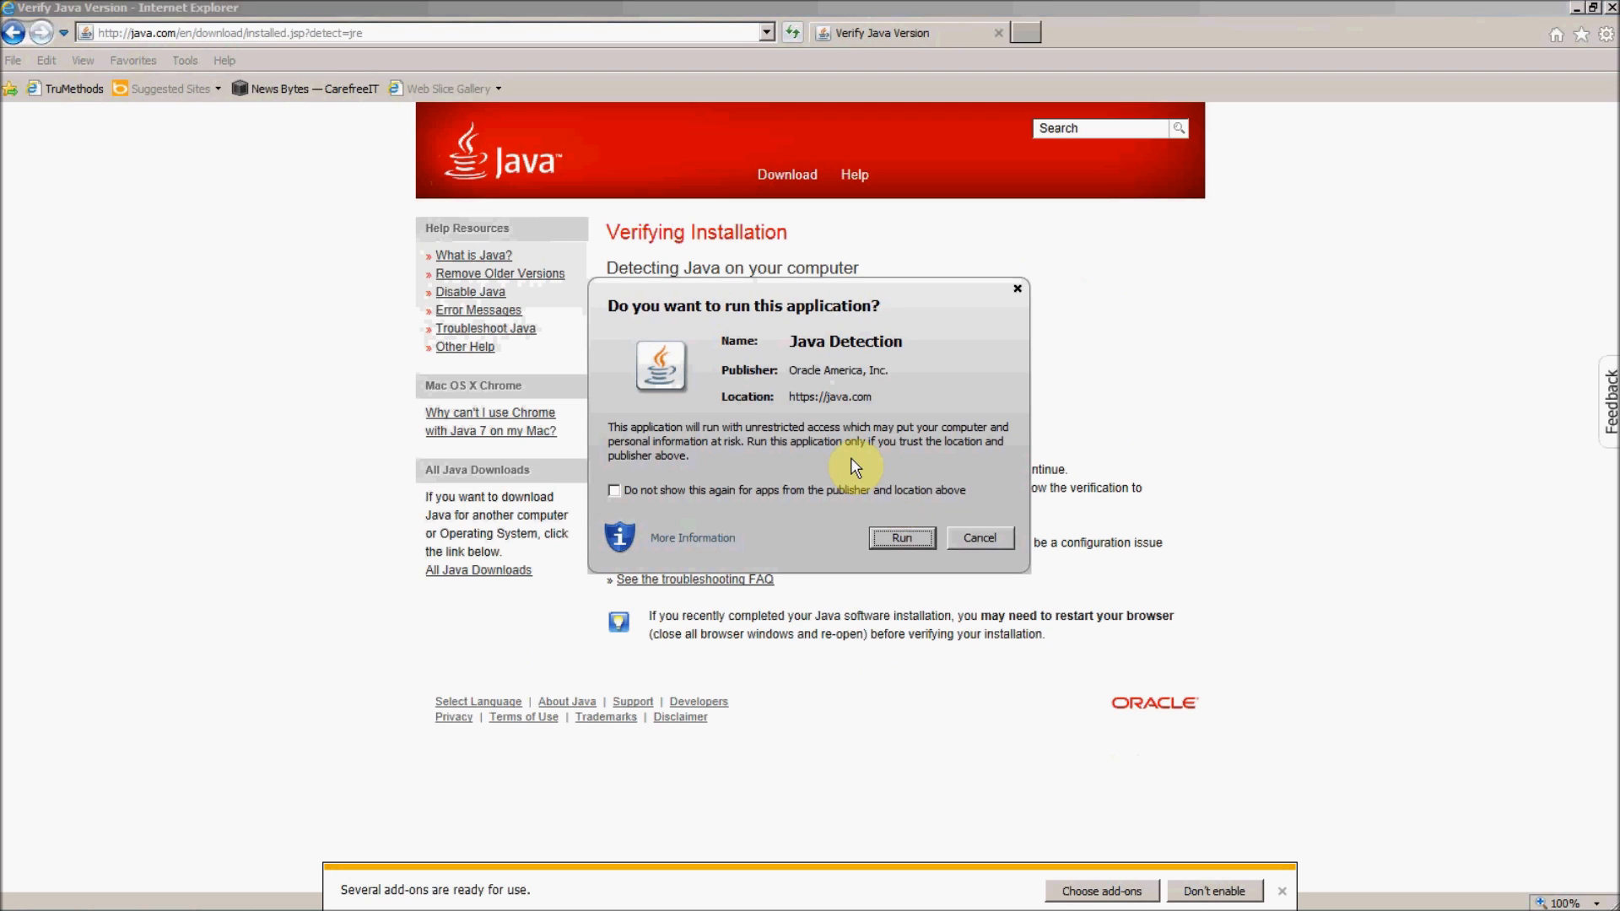
pyautogui.moveTo(765, 318)
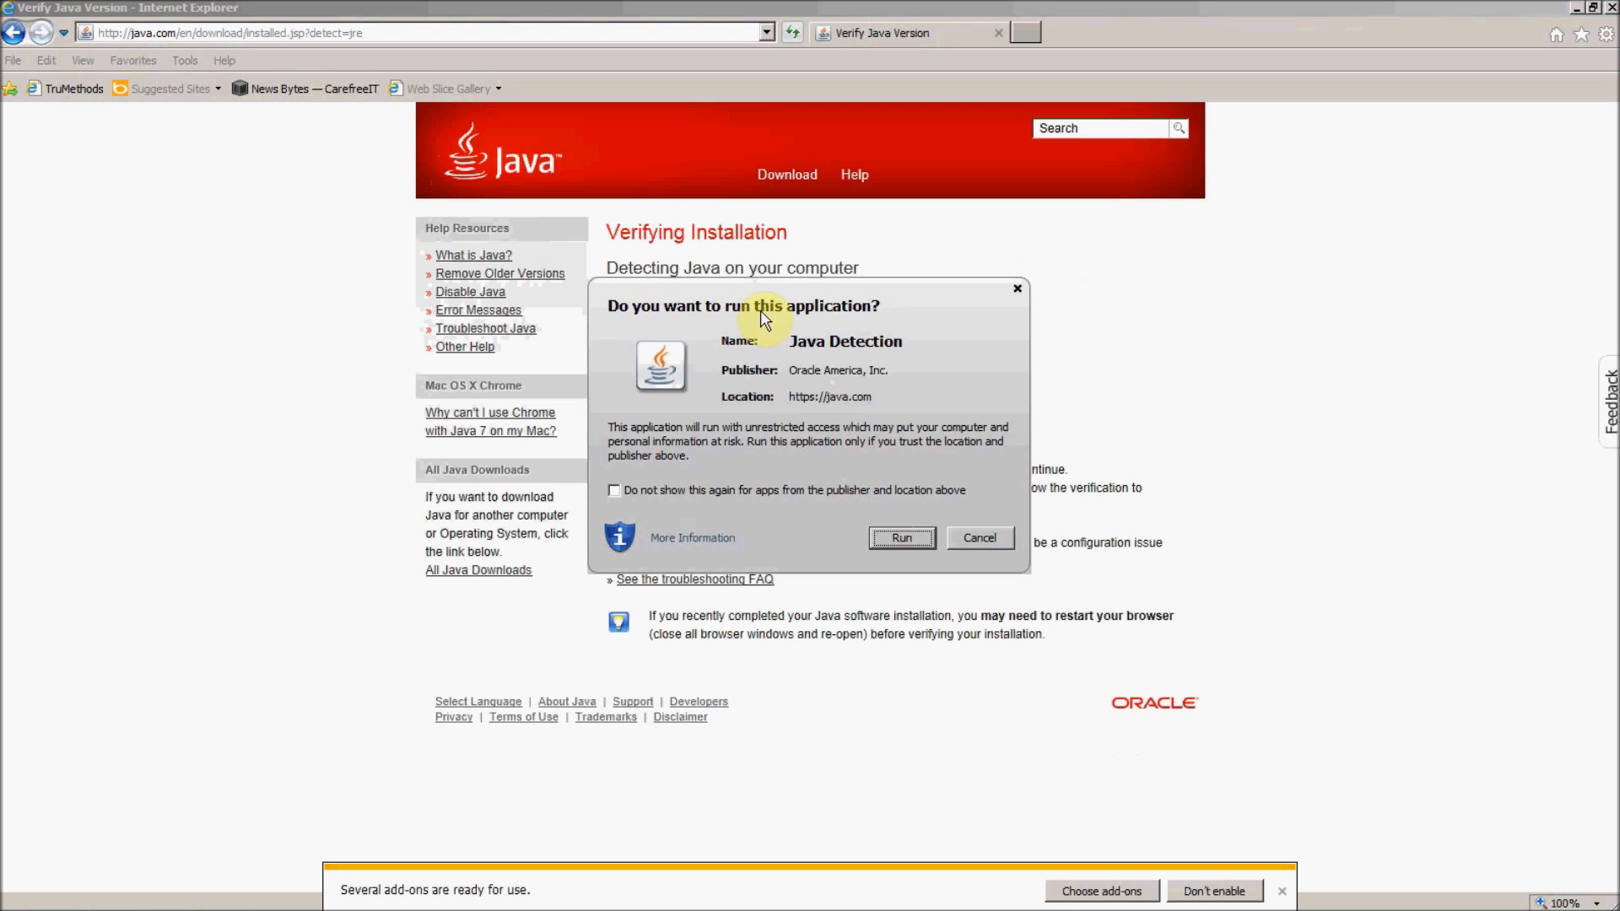
pyautogui.click(900, 538)
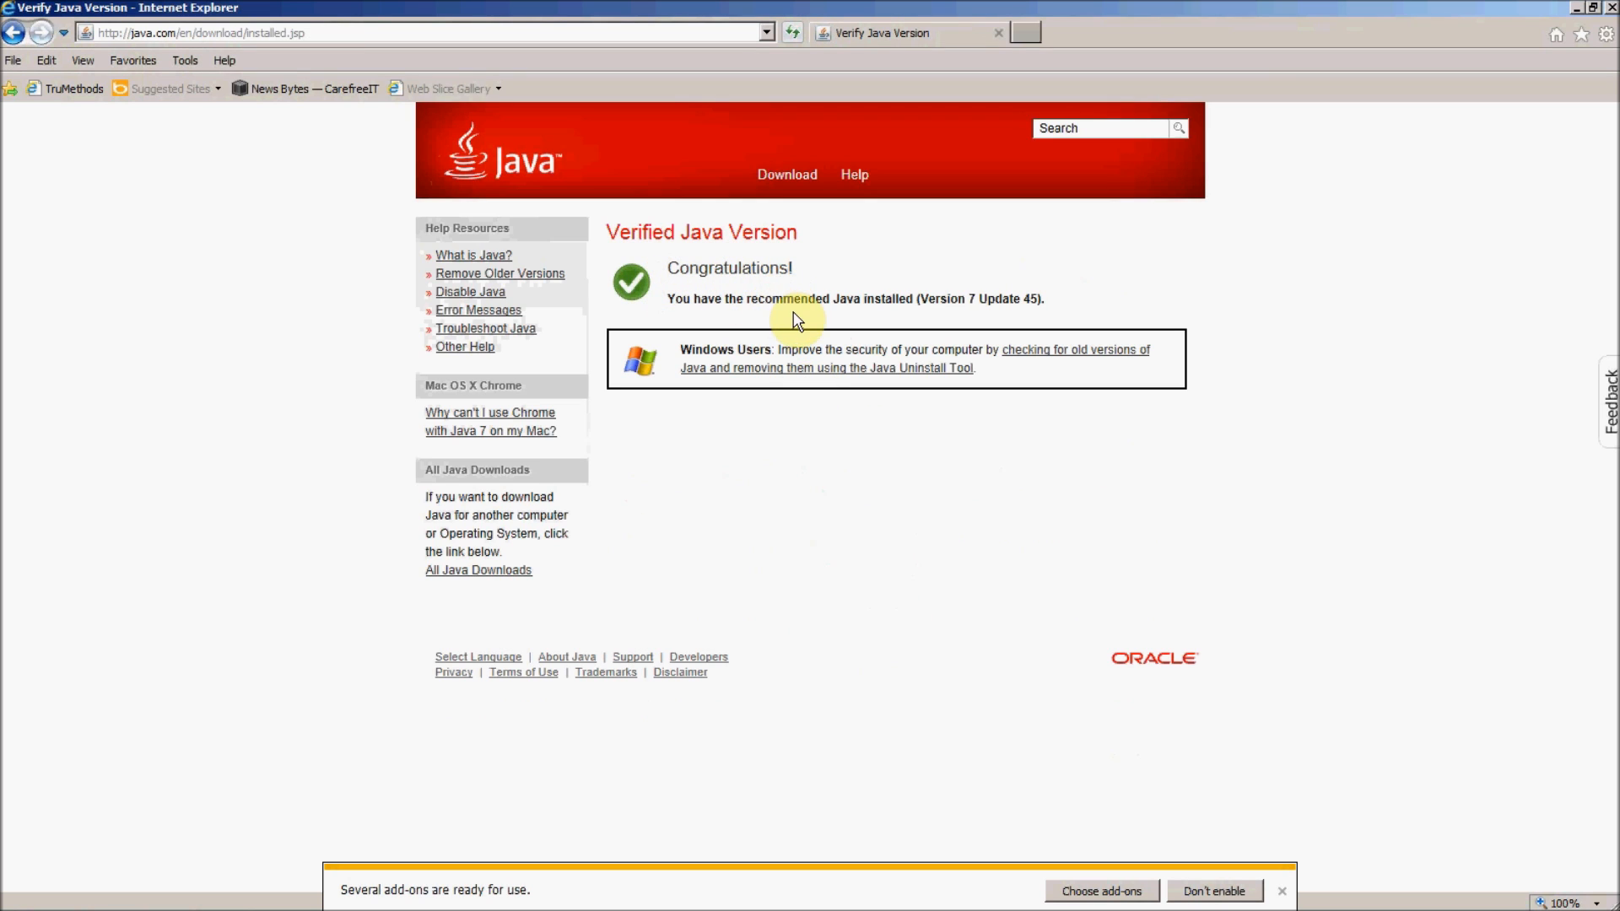
pyautogui.moveTo(922, 318)
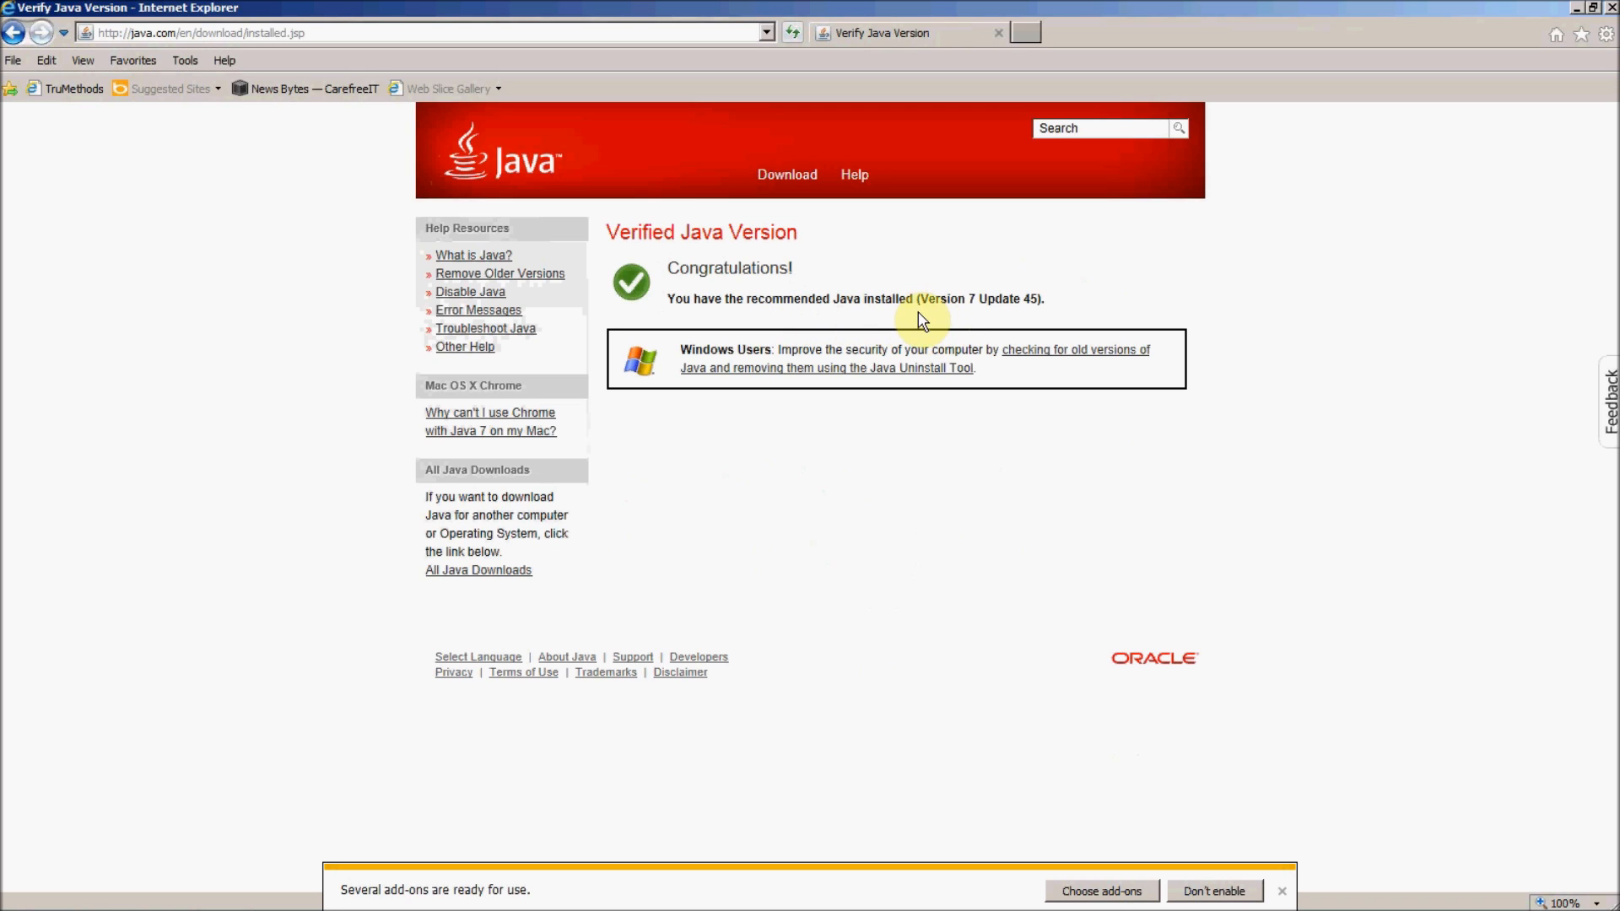
pyautogui.moveTo(937, 266)
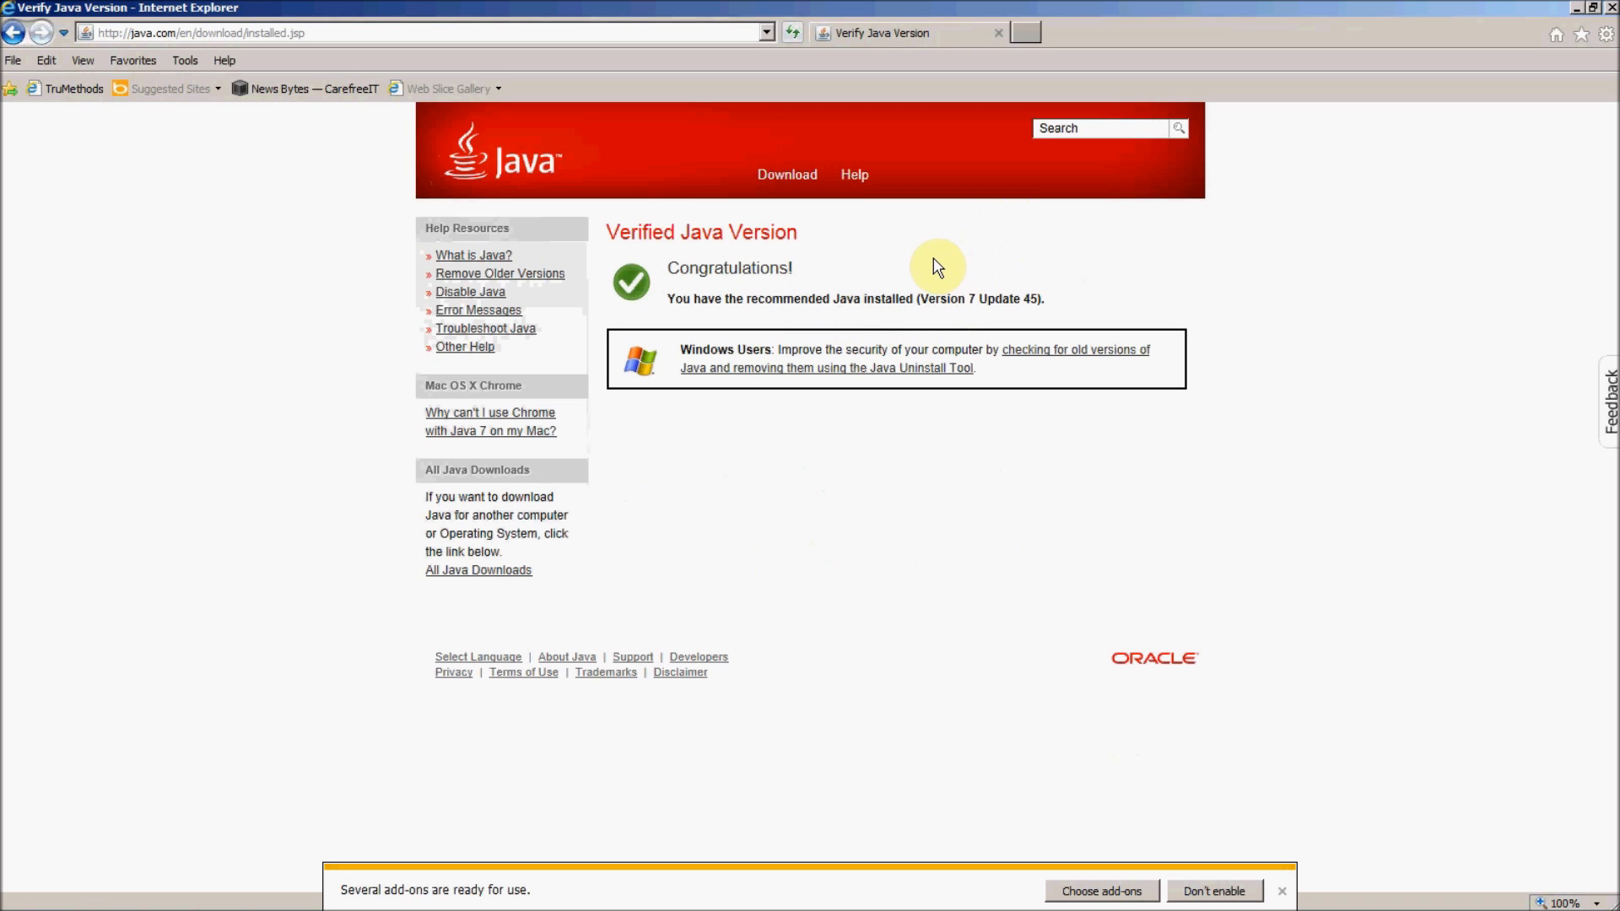